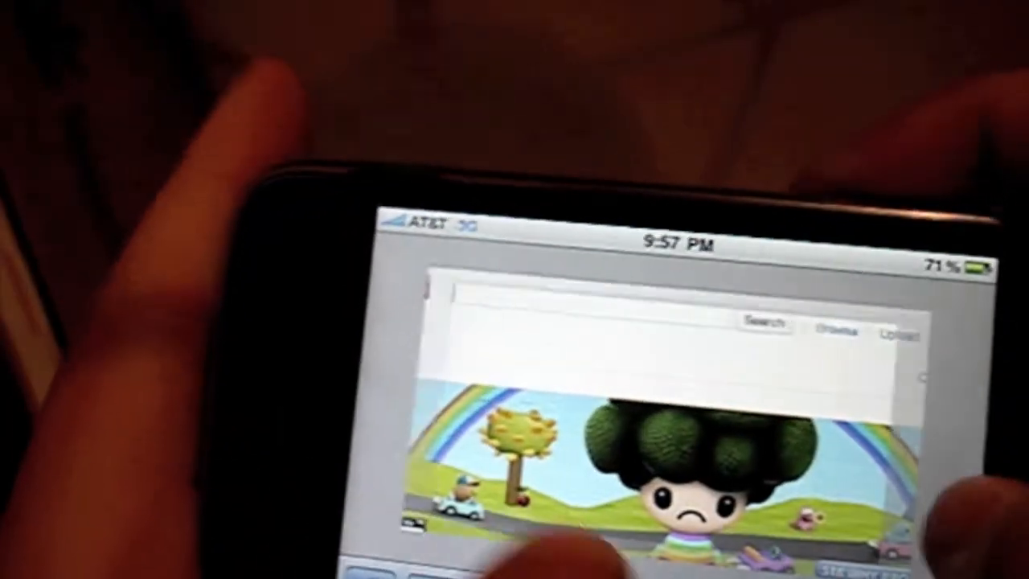
Open Settings > General > About to show software version 4.0 (8A274b) and model MB715LL.
scroll("down", 3)
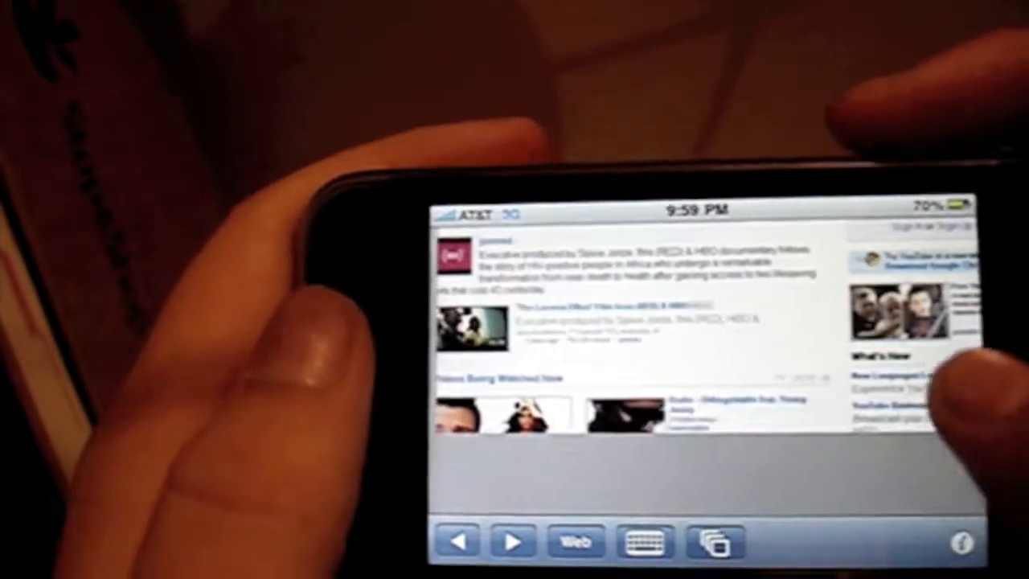
scroll("down", 3)
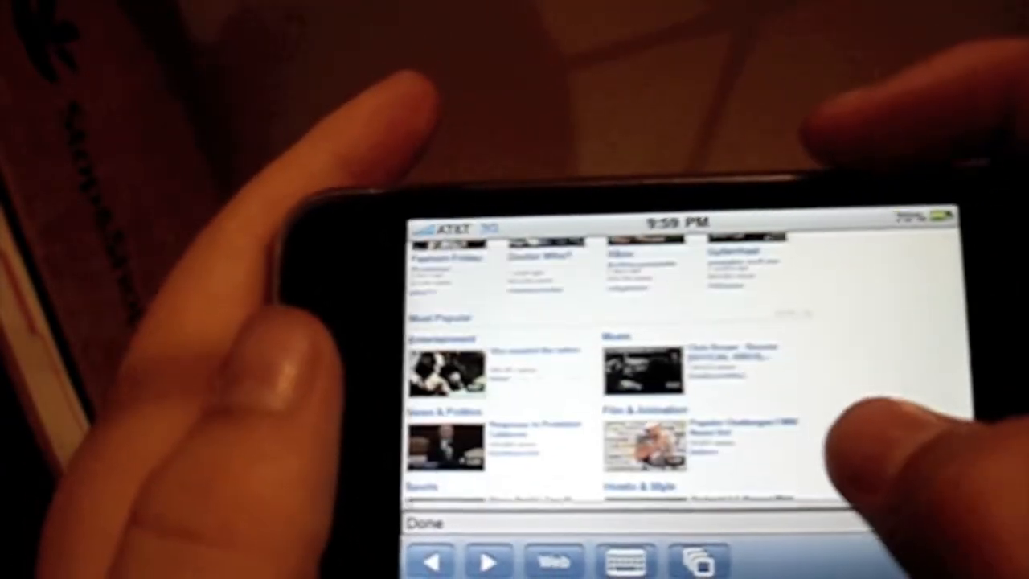
scroll("down", 3)
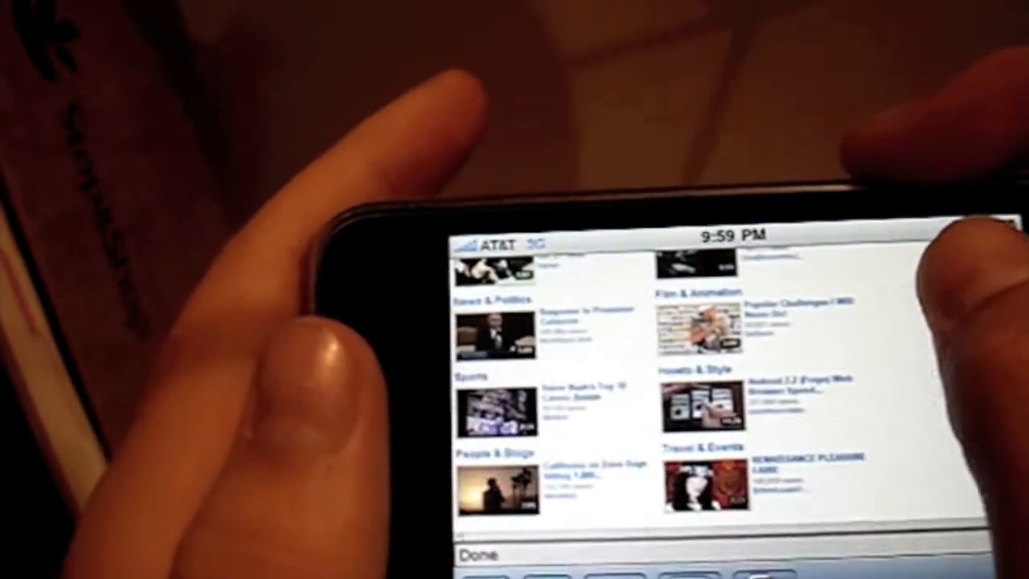
scroll("down", 3)
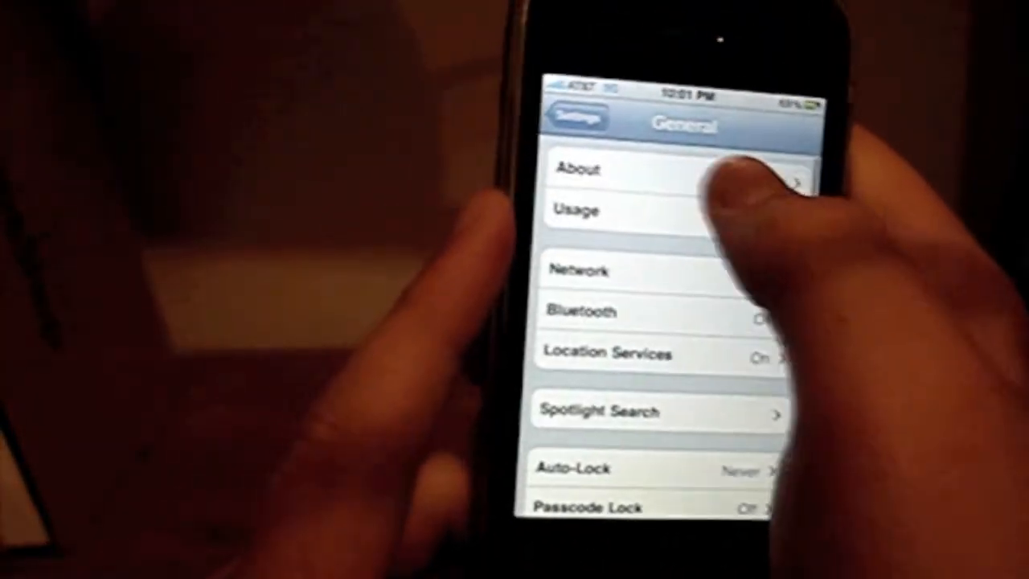
left_click(599, 170)
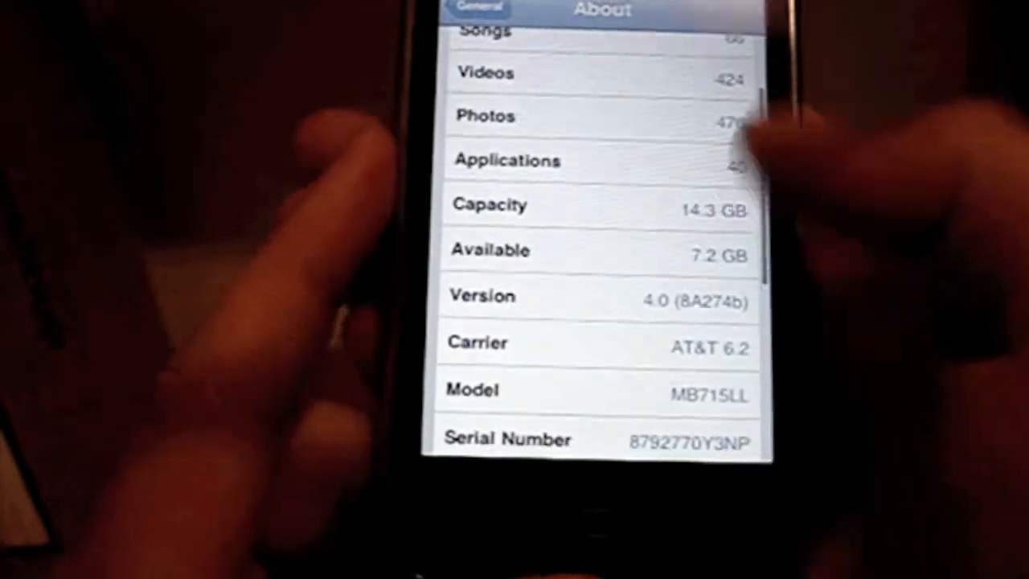